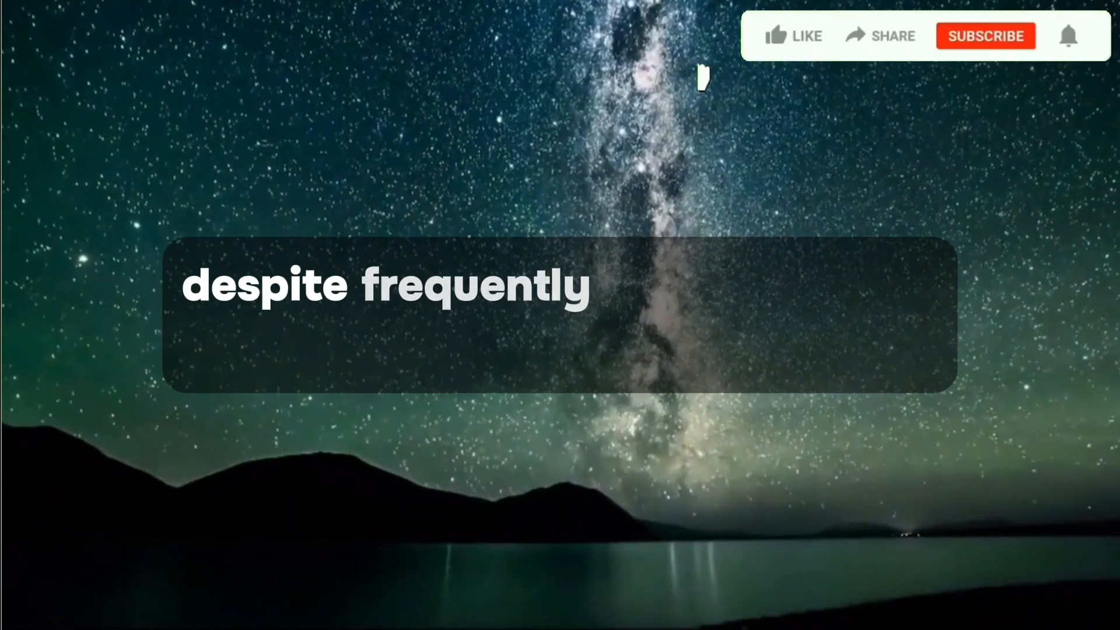
pyautogui.click(986, 36)
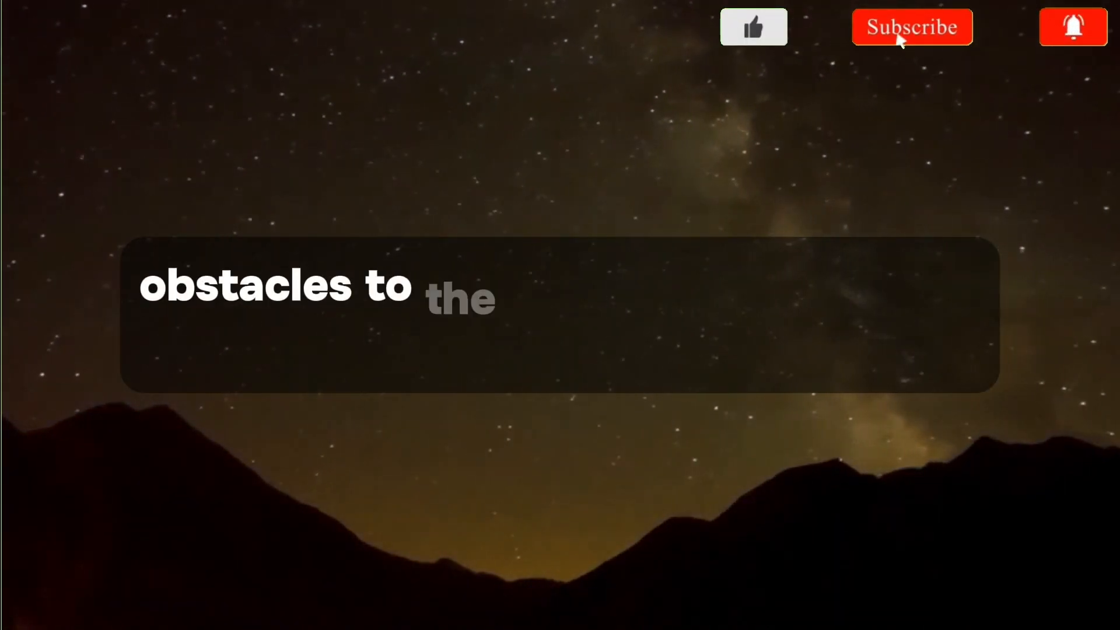
pyautogui.click(912, 28)
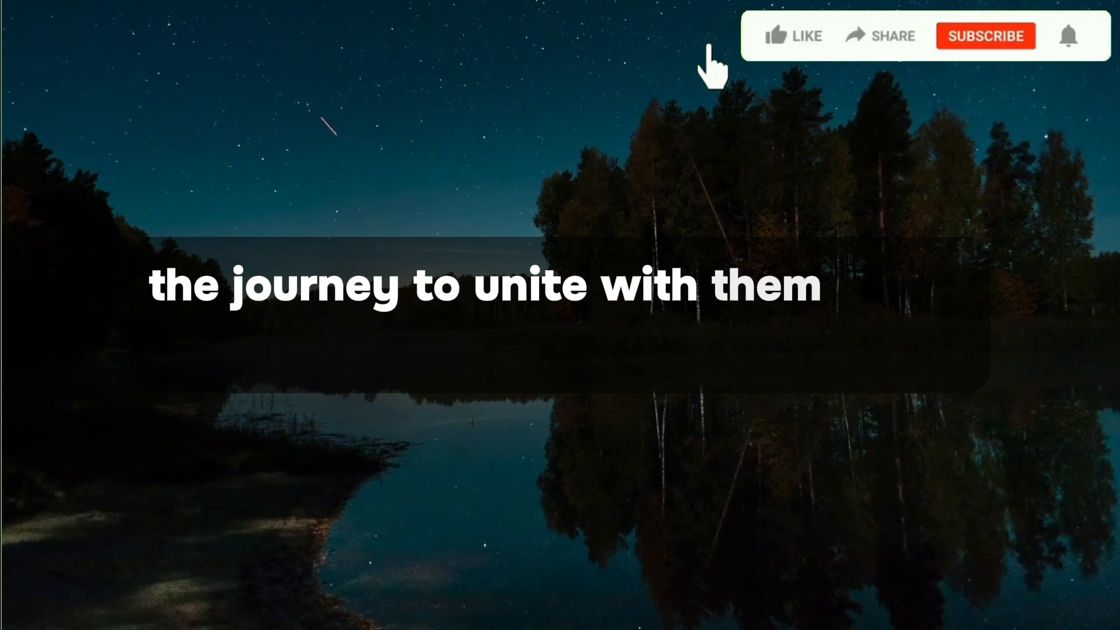
pyautogui.click(793, 35)
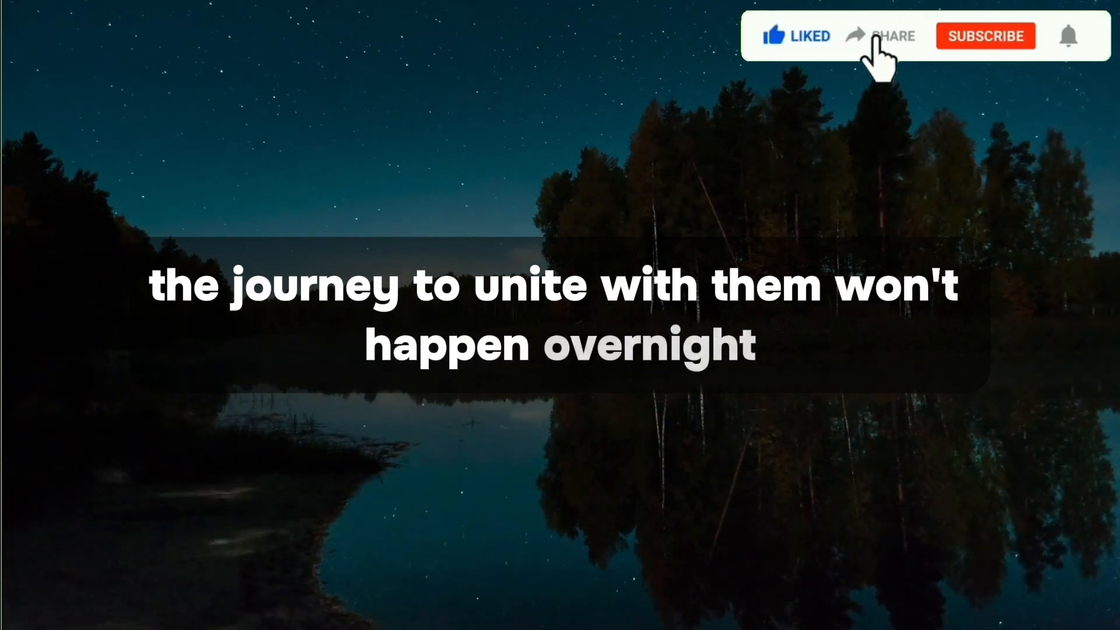
pyautogui.click(986, 36)
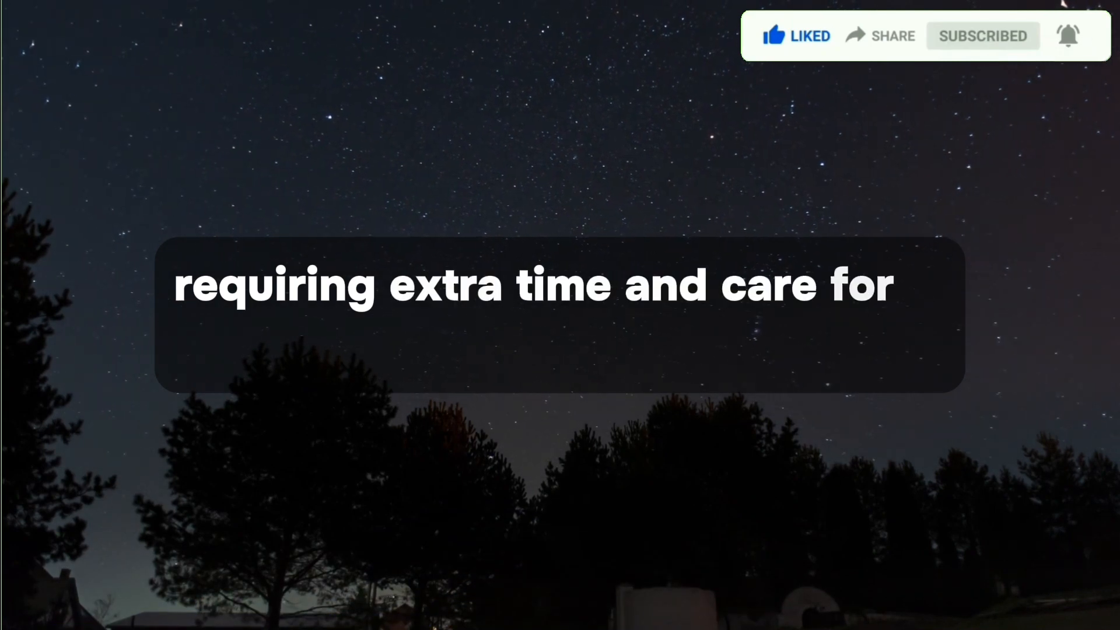
pyautogui.click(1068, 35)
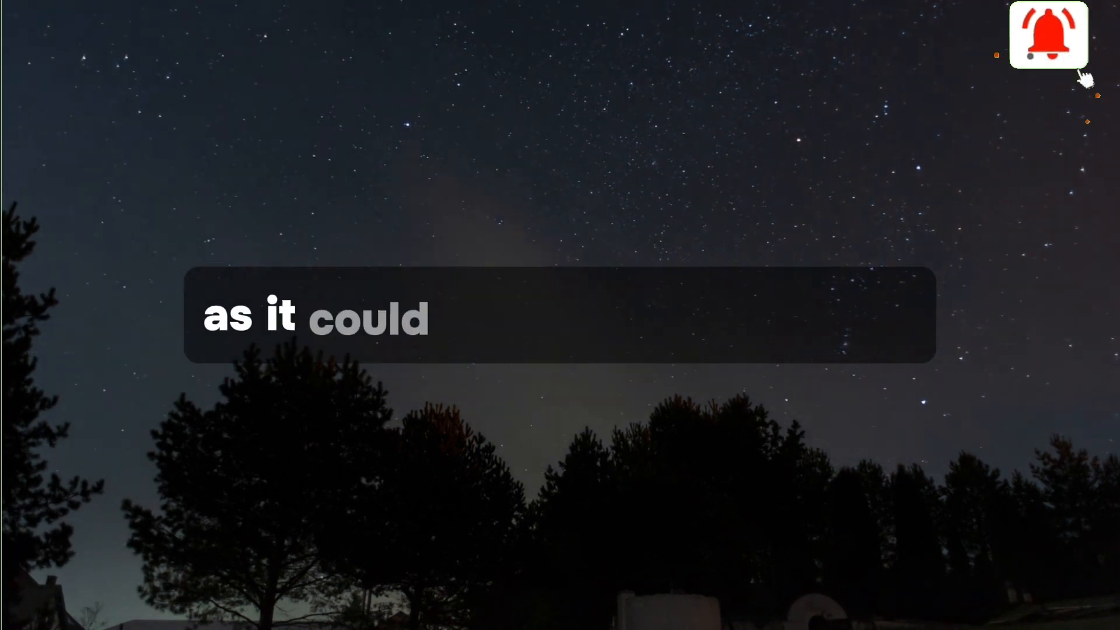
pyautogui.click(1047, 35)
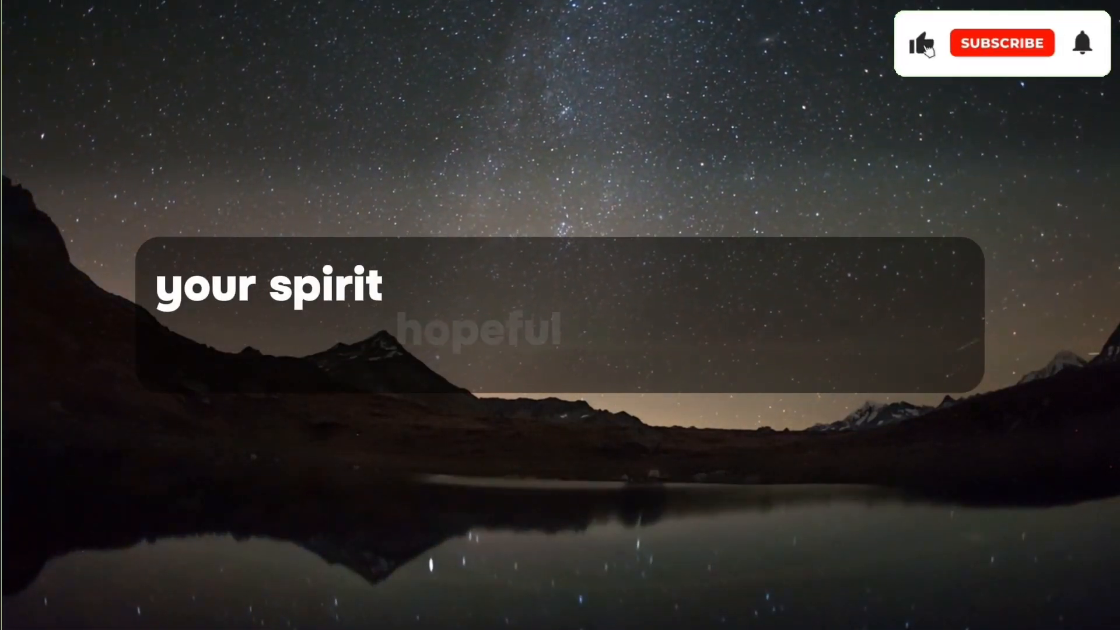
pyautogui.click(1002, 43)
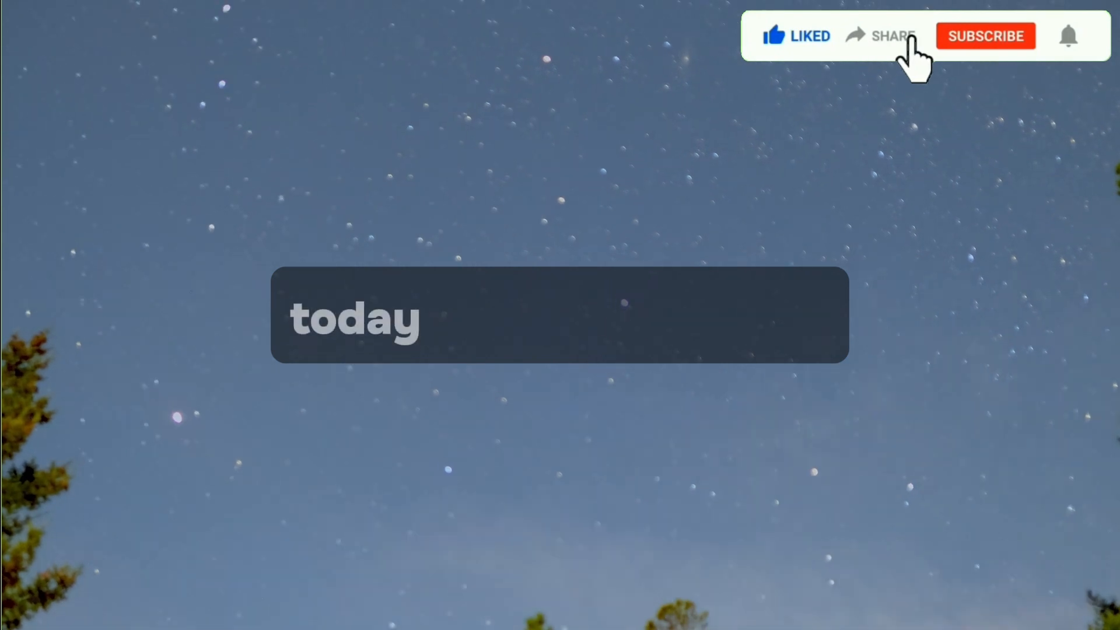
pyautogui.click(986, 36)
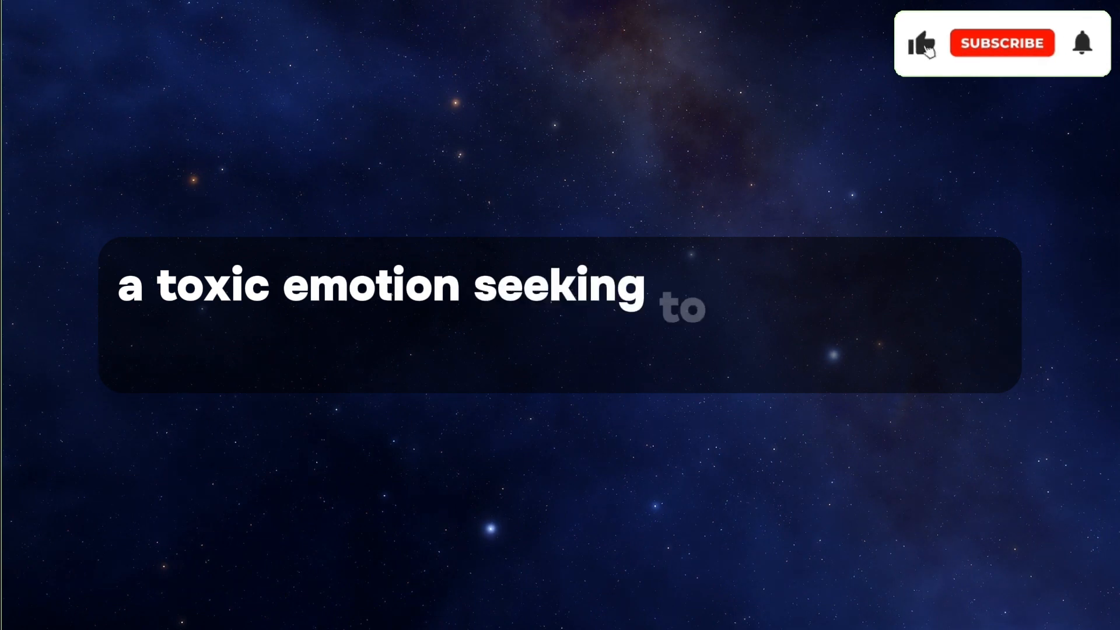
pyautogui.click(923, 42)
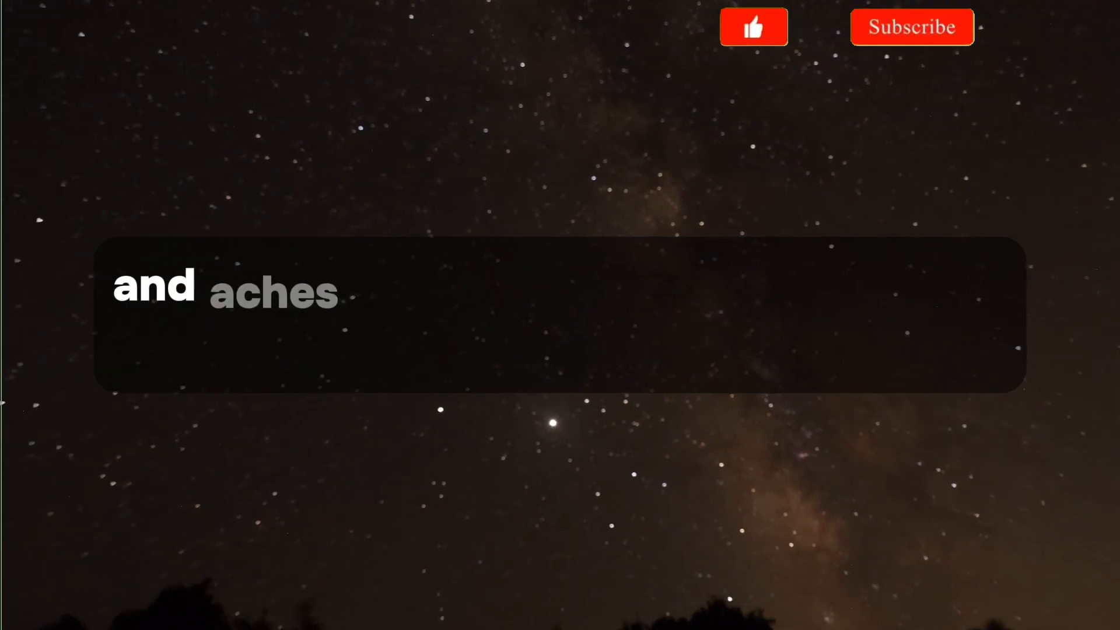
pyautogui.click(911, 28)
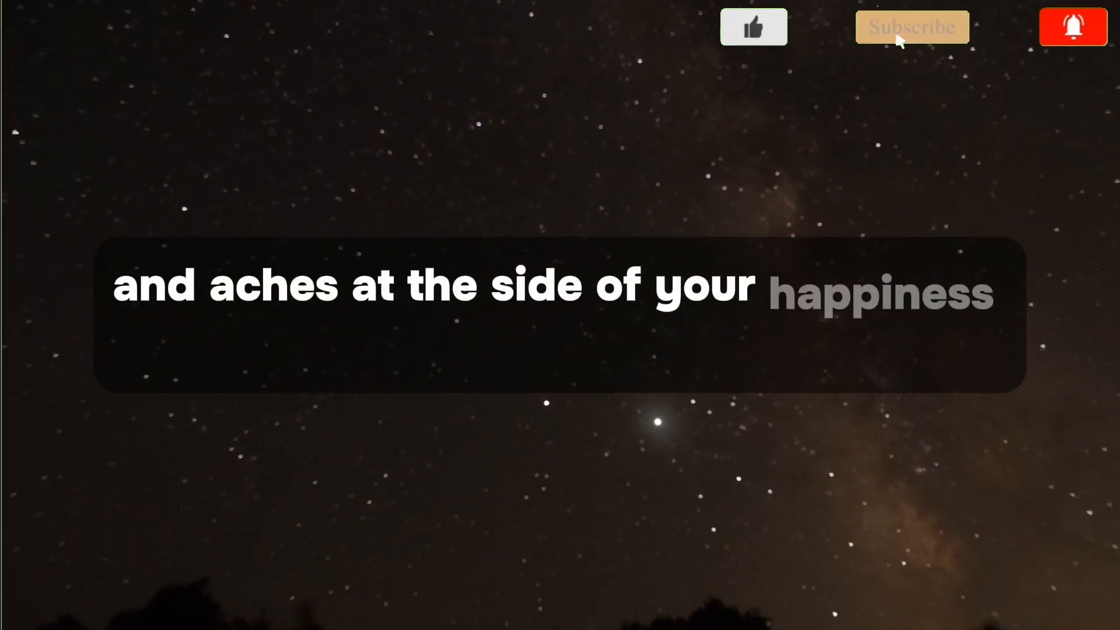
pyautogui.click(911, 28)
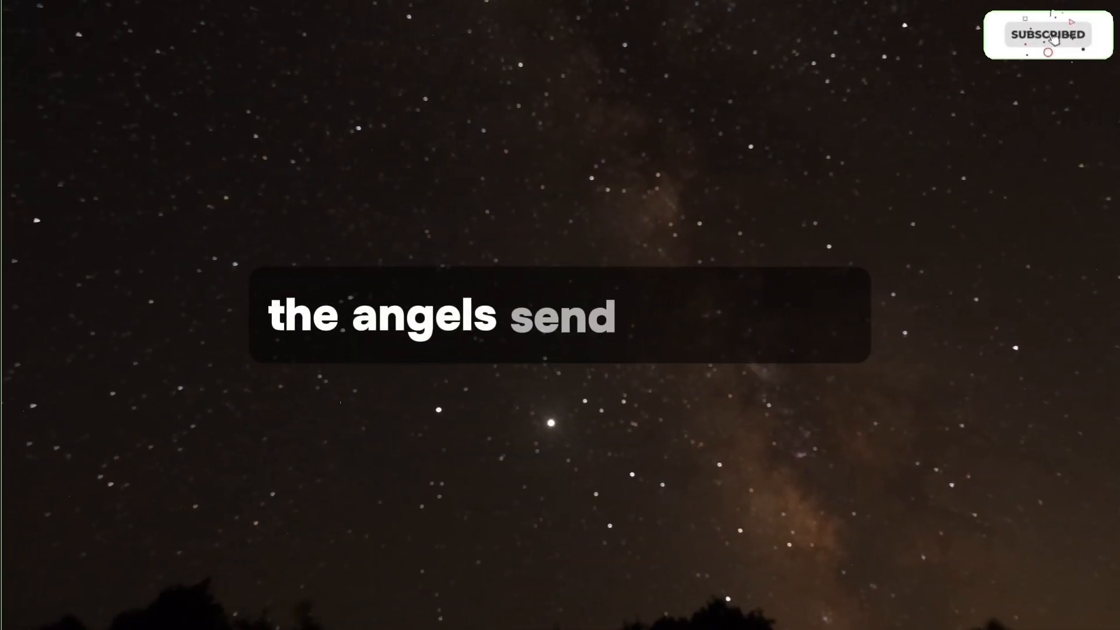